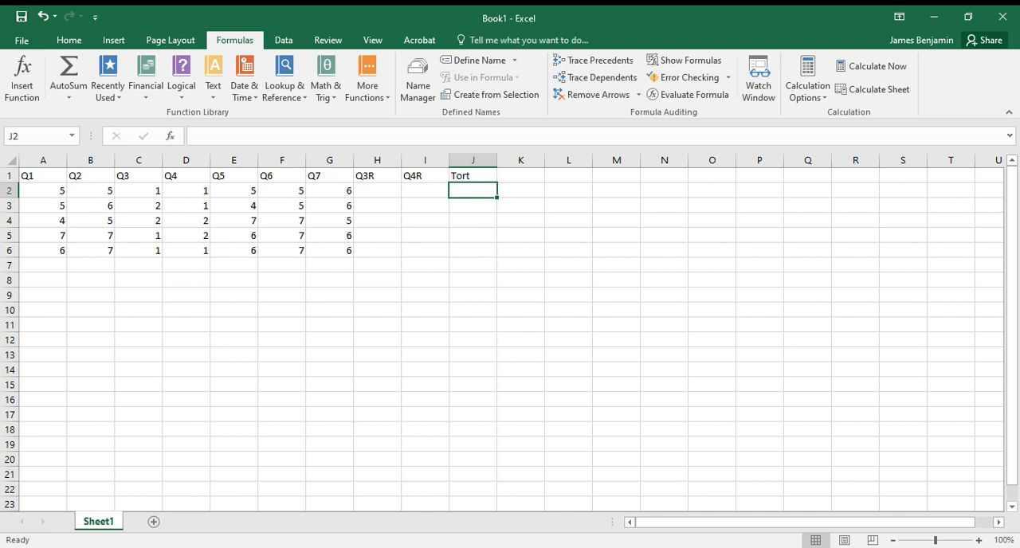
mouse_move(43, 184)
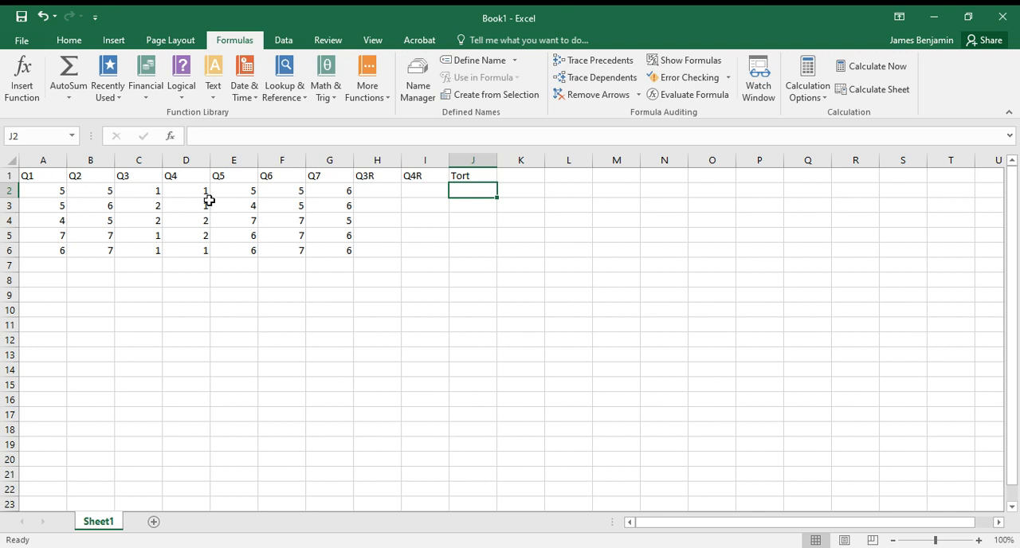
mouse_move(316, 178)
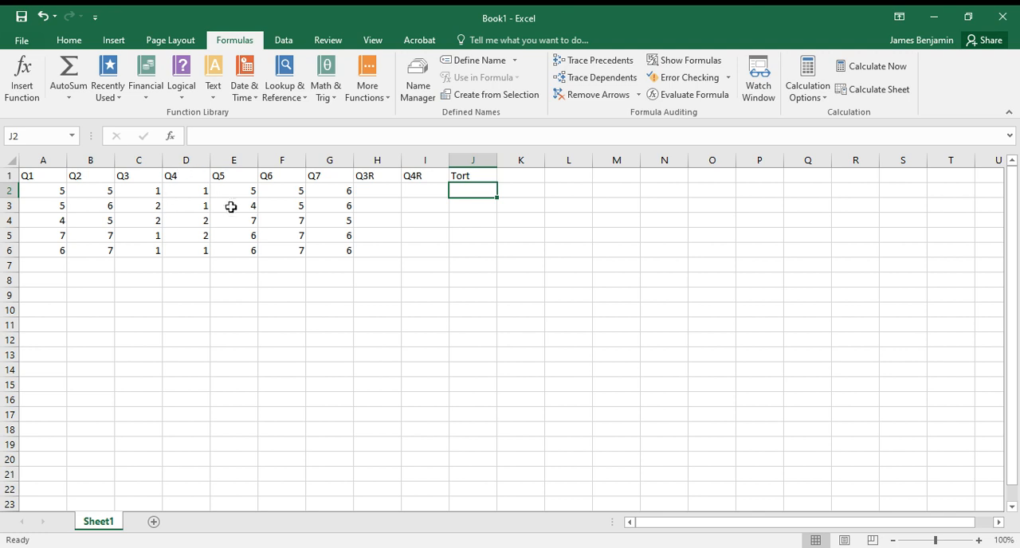
mouse_move(148, 198)
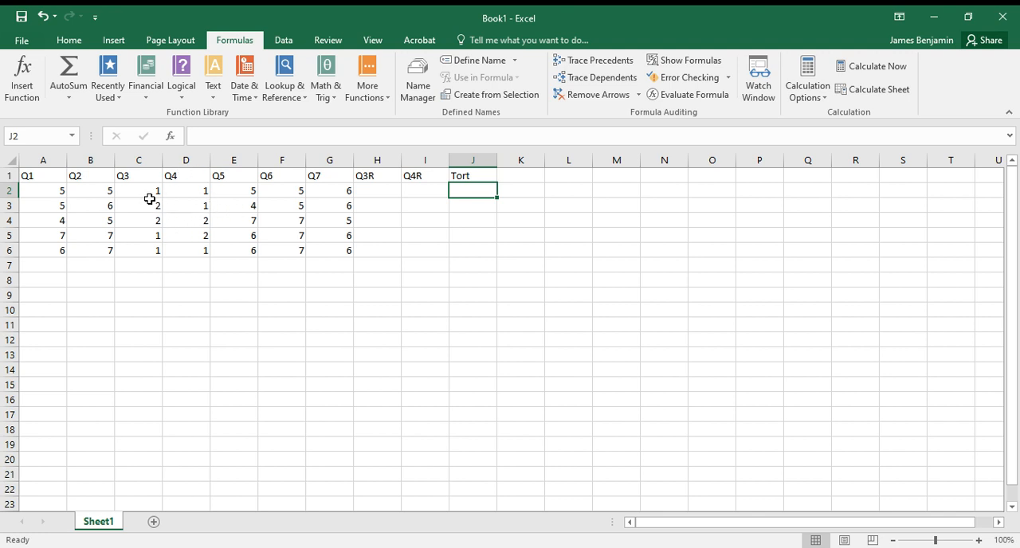
mouse_move(202, 227)
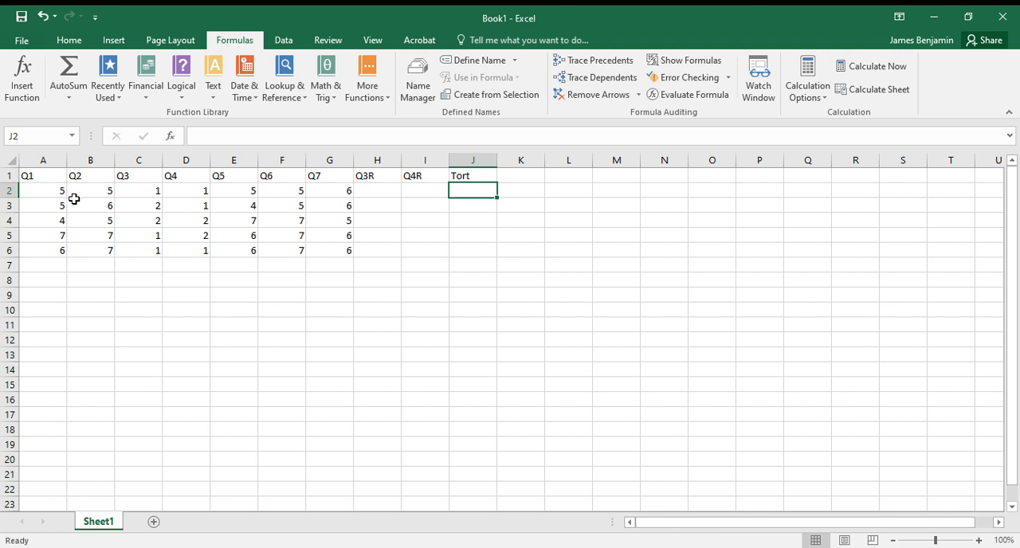
mouse_move(78, 210)
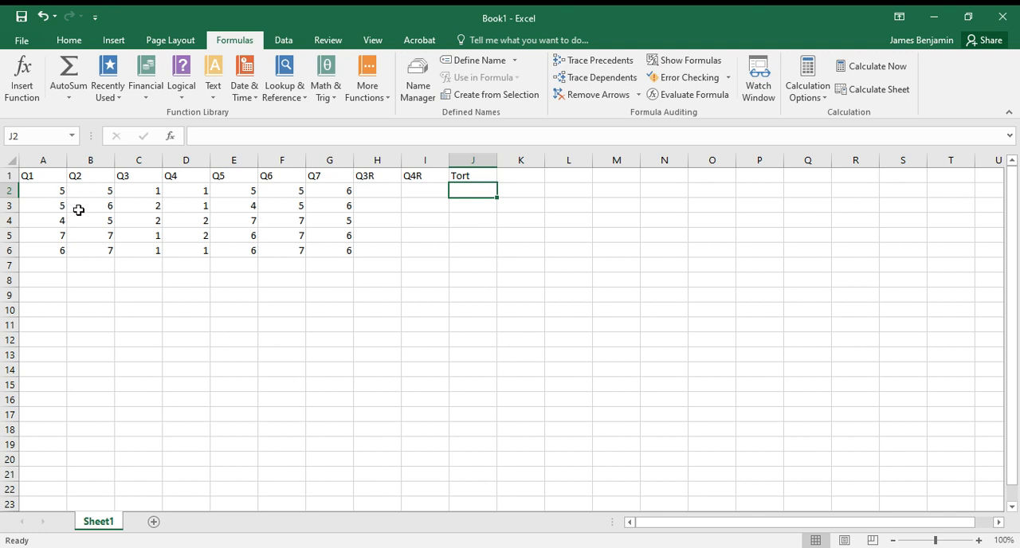
mouse_move(211, 217)
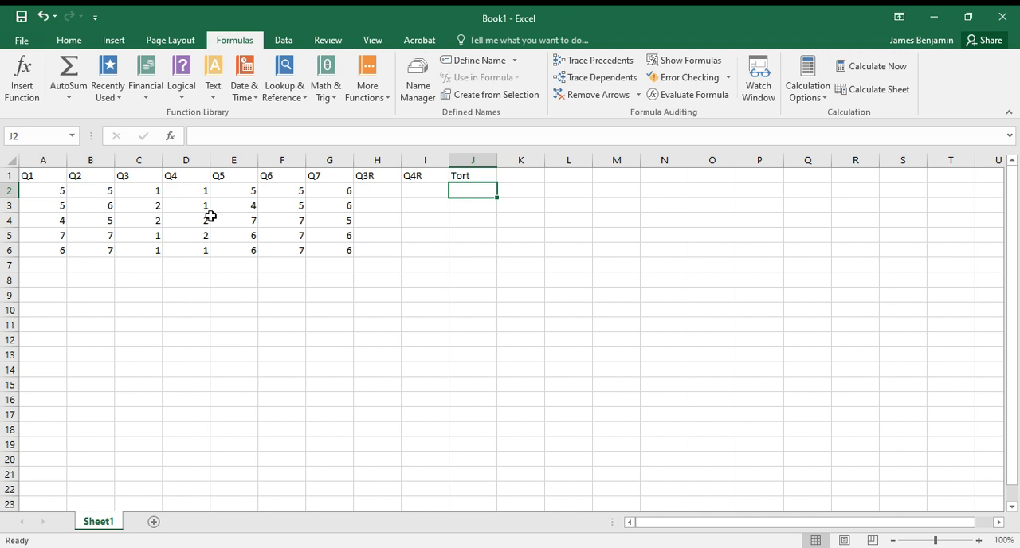
mouse_move(457, 343)
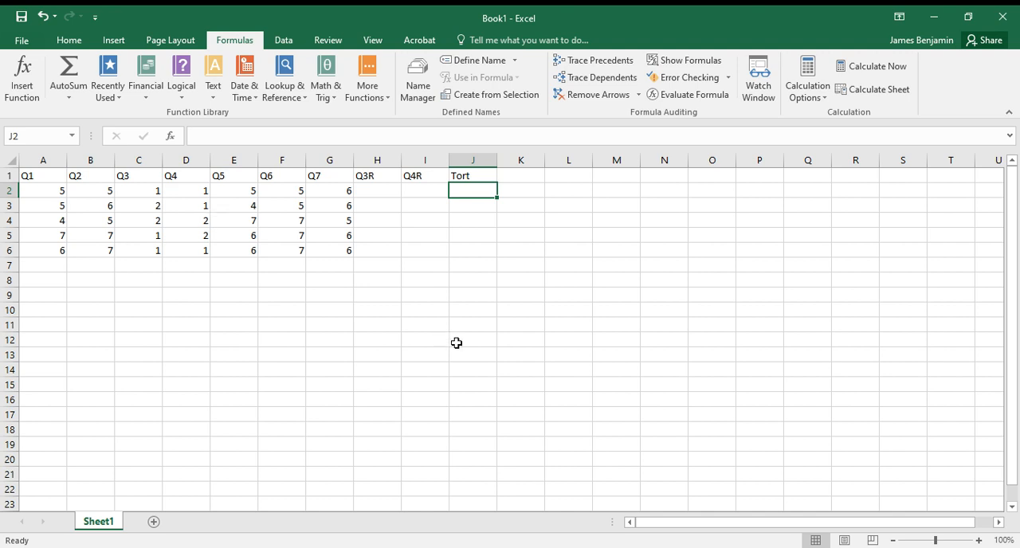
mouse_move(375, 197)
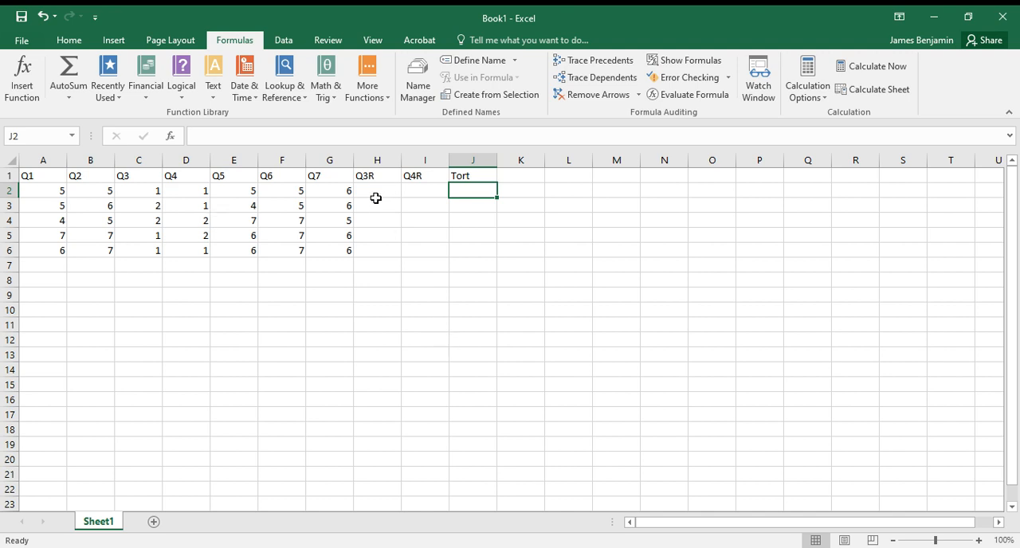
Step: Enter =8-C2 in H2 so Q3R shows 7, and copy the cell
click(376, 190)
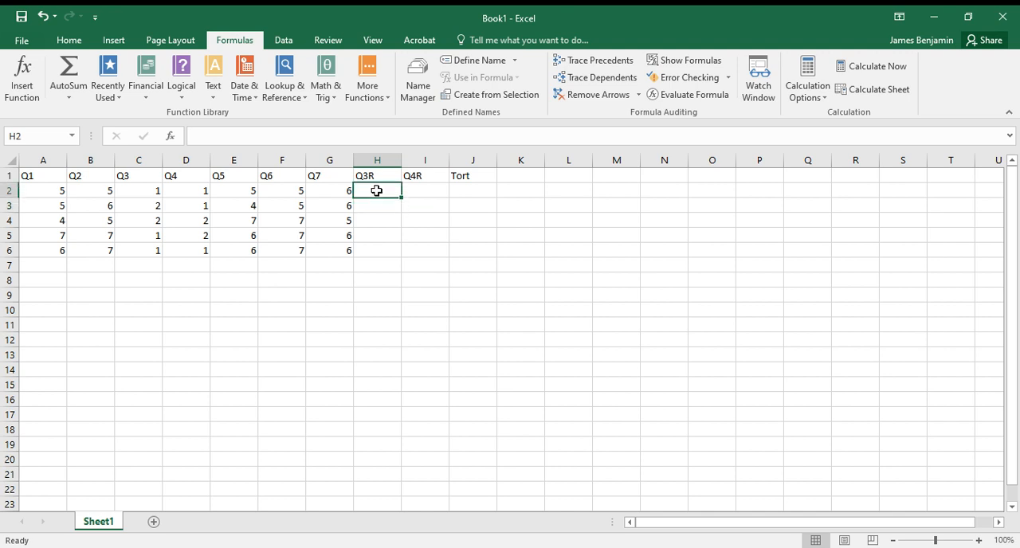
click(425, 190)
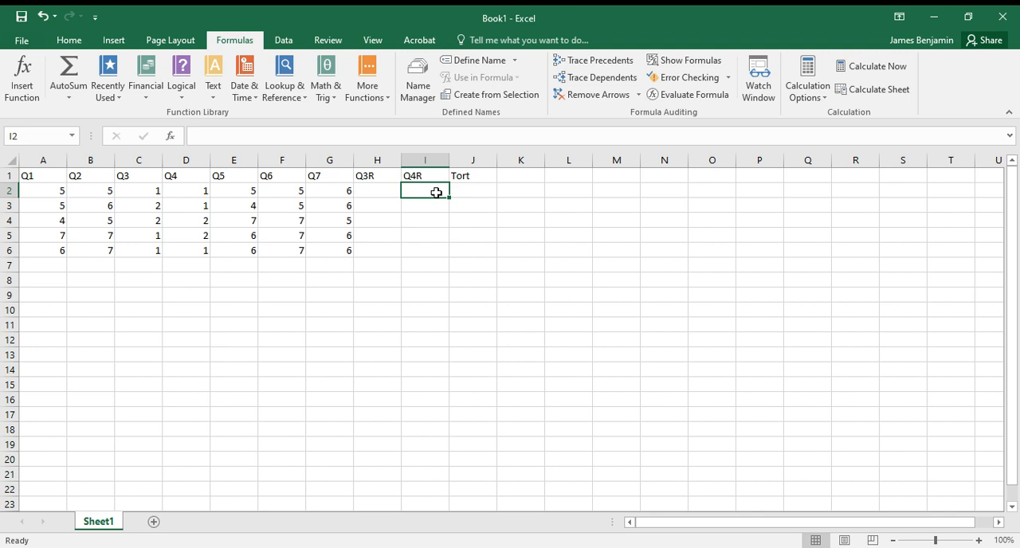
mouse_move(426, 200)
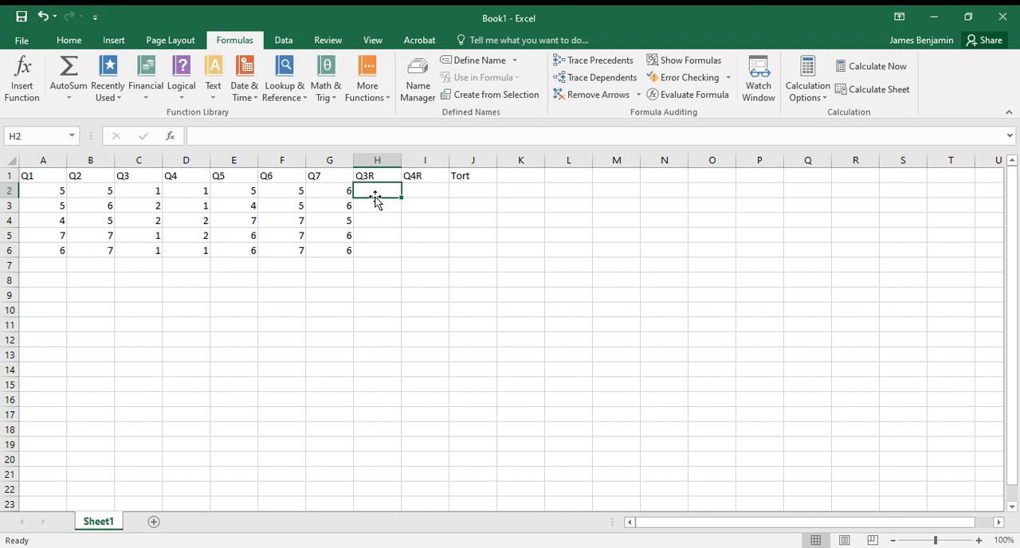
text(=)
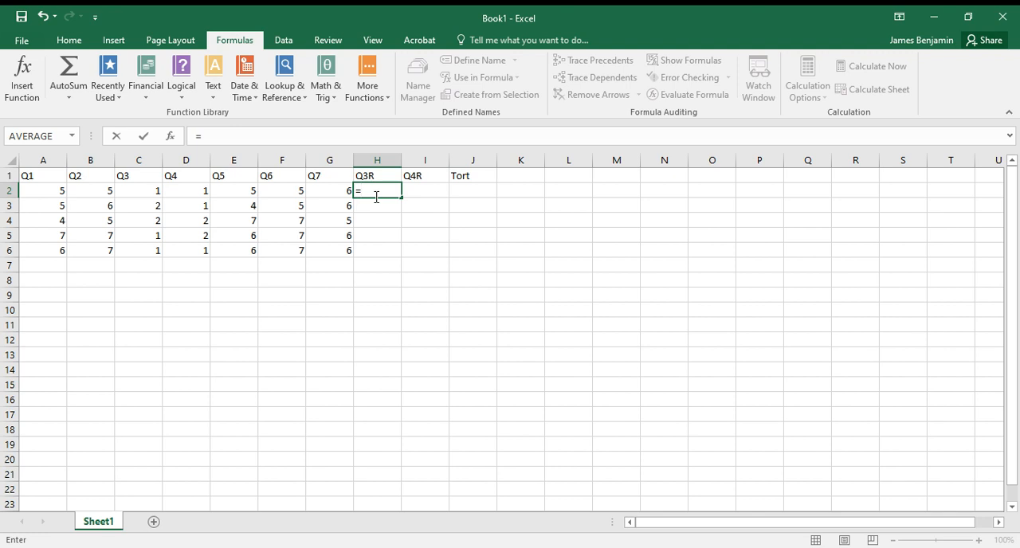
text(8)
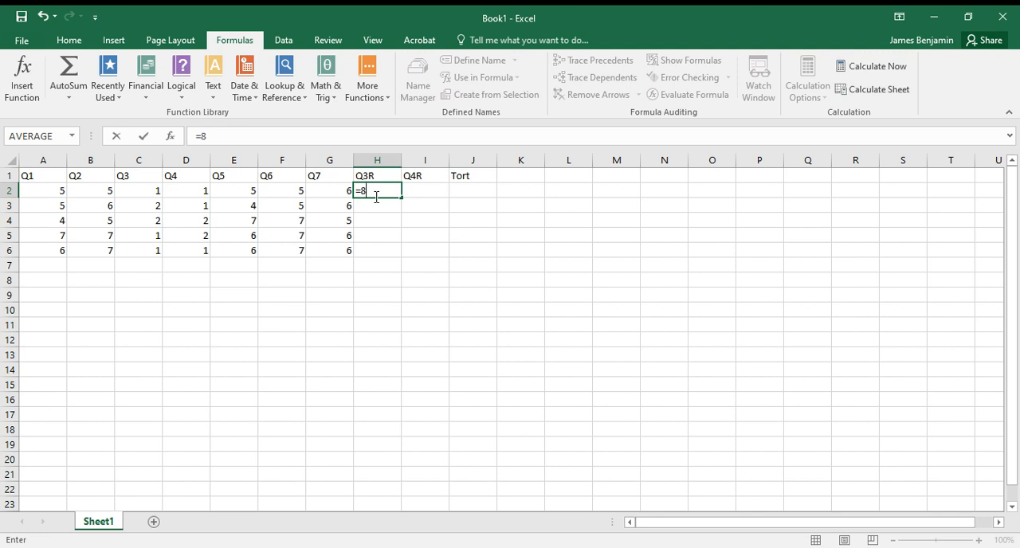
text(-)
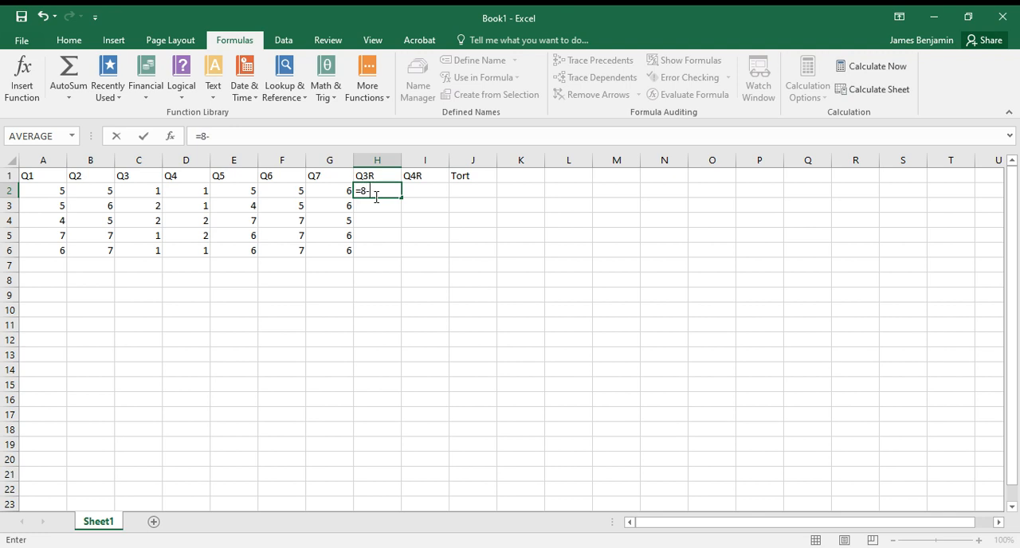
click(138, 190)
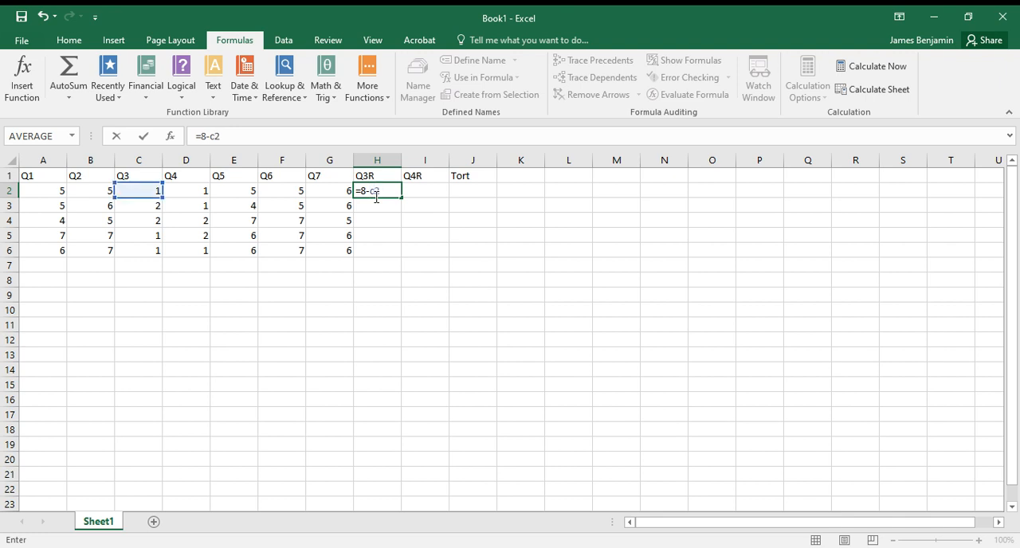
key(Enter)
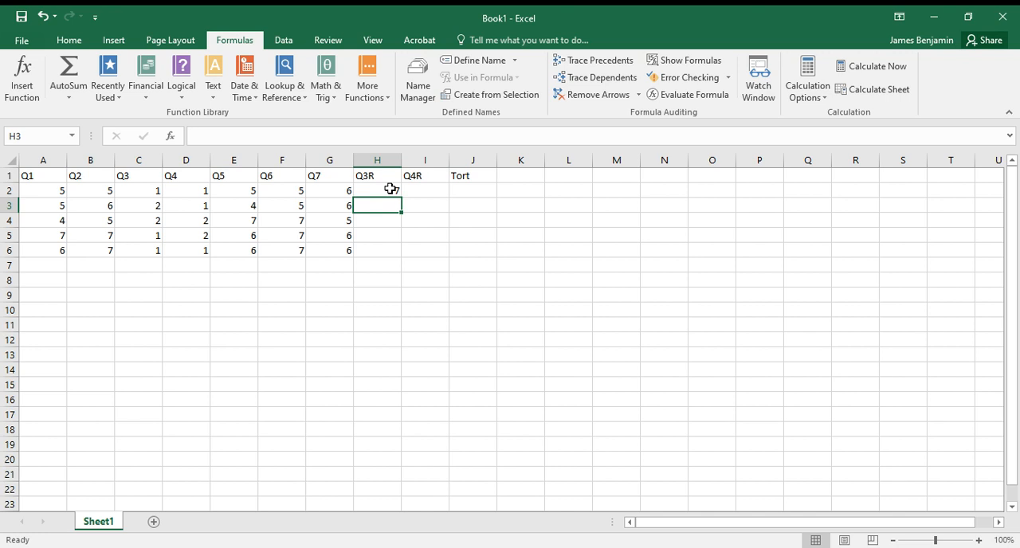
right_click(377, 190)
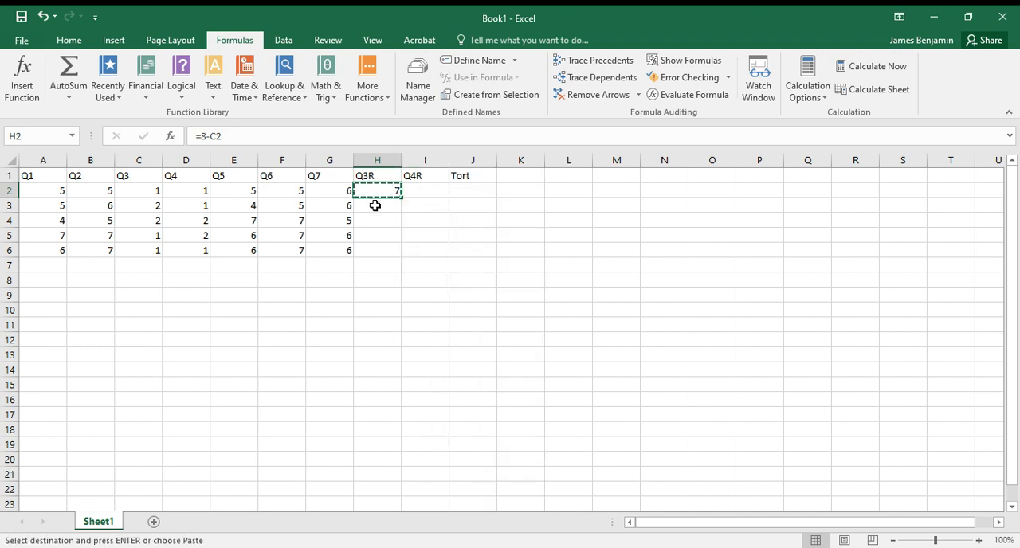
Step: Paste the Q3R formula into H3:H6, giving 6, 6, 7, 7
drag(377, 206, 377, 250)
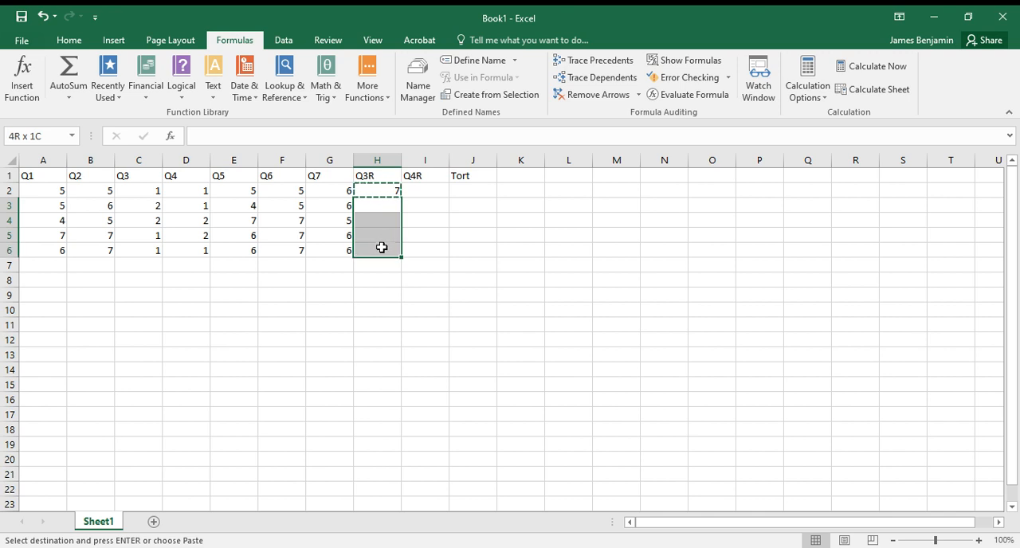
right_click(379, 206)
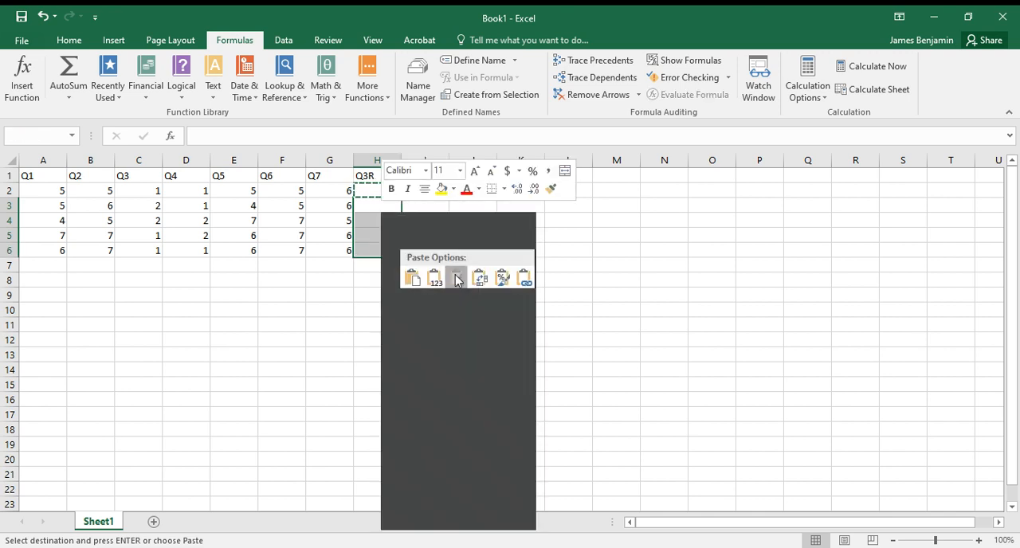
click(456, 277)
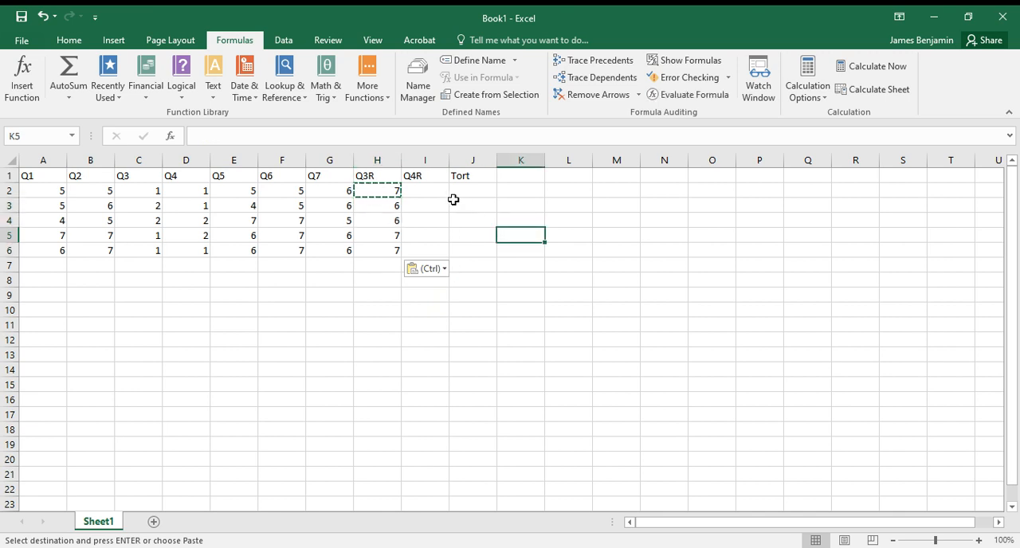
Step: Enter =8-D2 in the first Q4R cell, I2
click(425, 190)
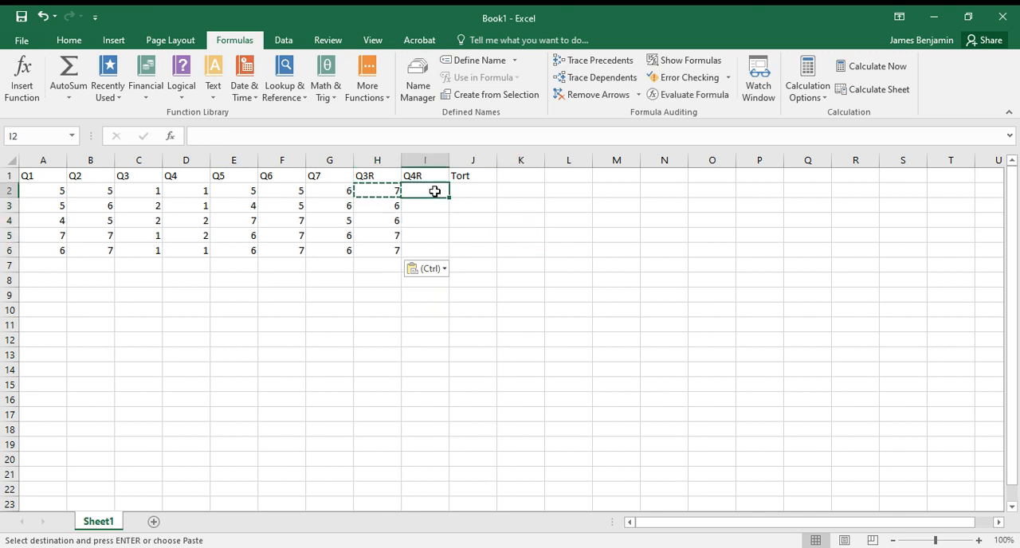
text(=)
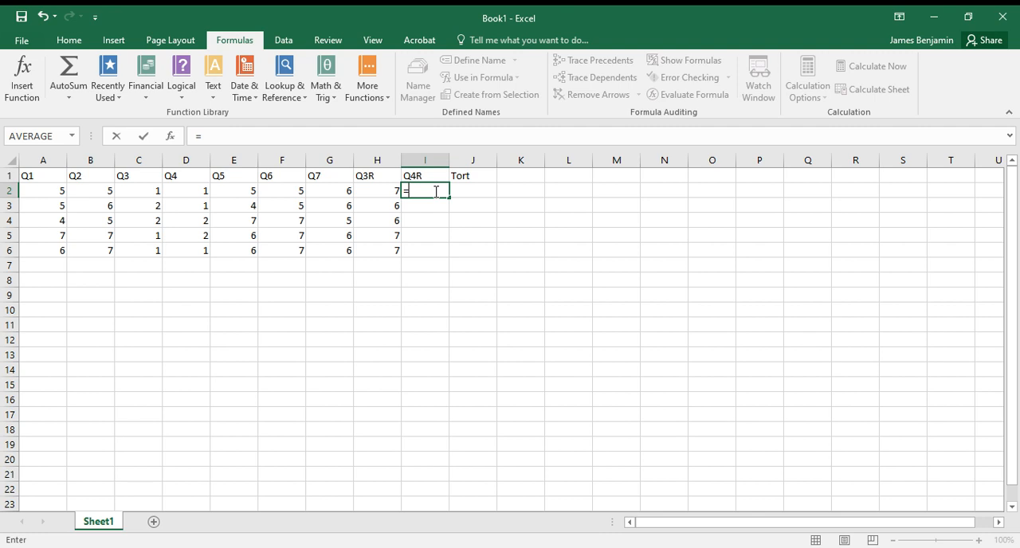
text(8)
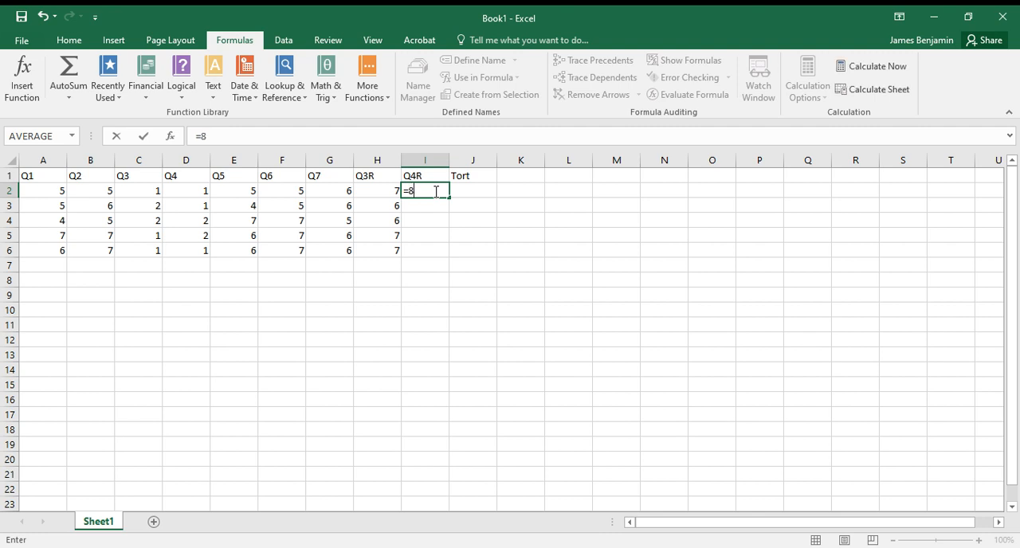
text(-d2)
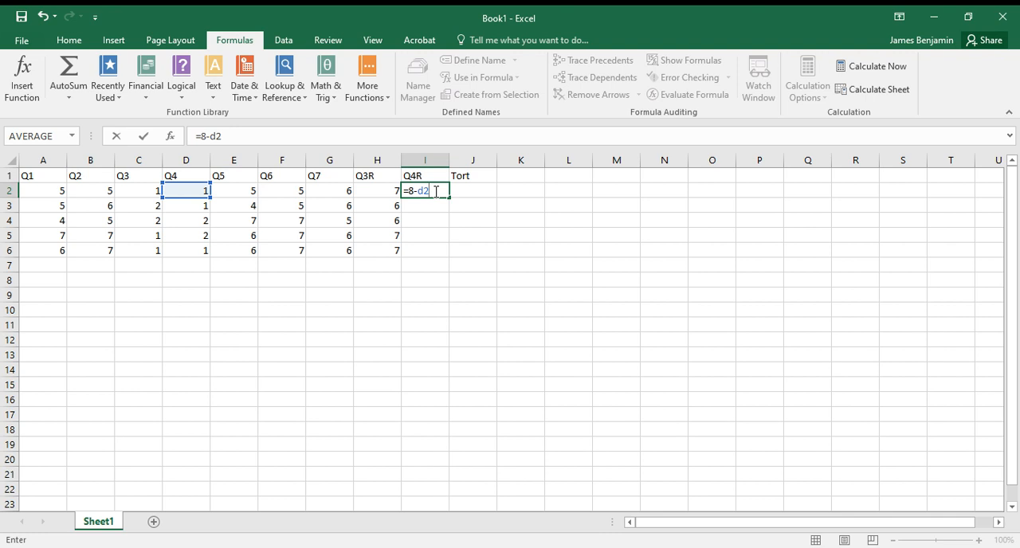
key(Enter)
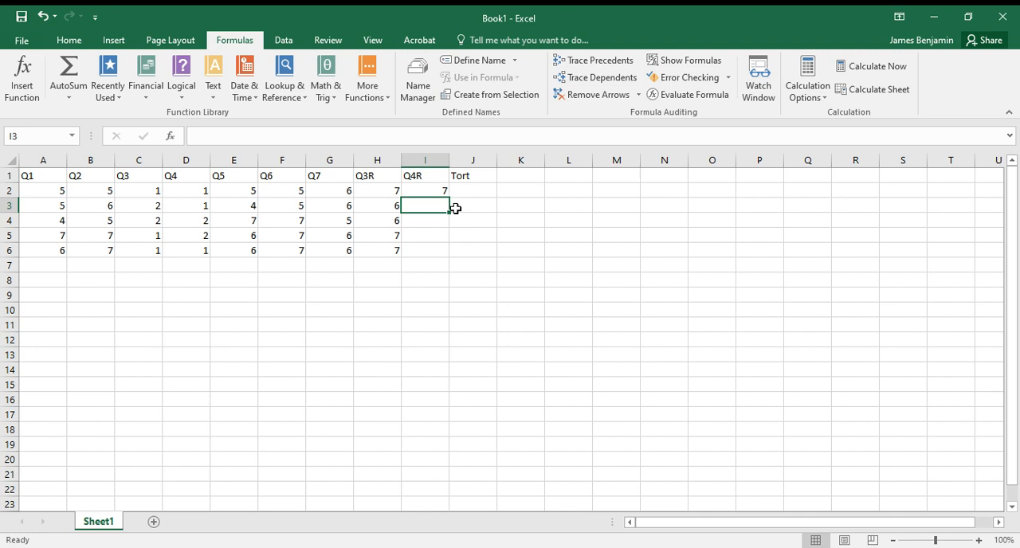
Step: Copy the Q4R formula into I3:I6, giving 7, 6, 6, 7
click(424, 189)
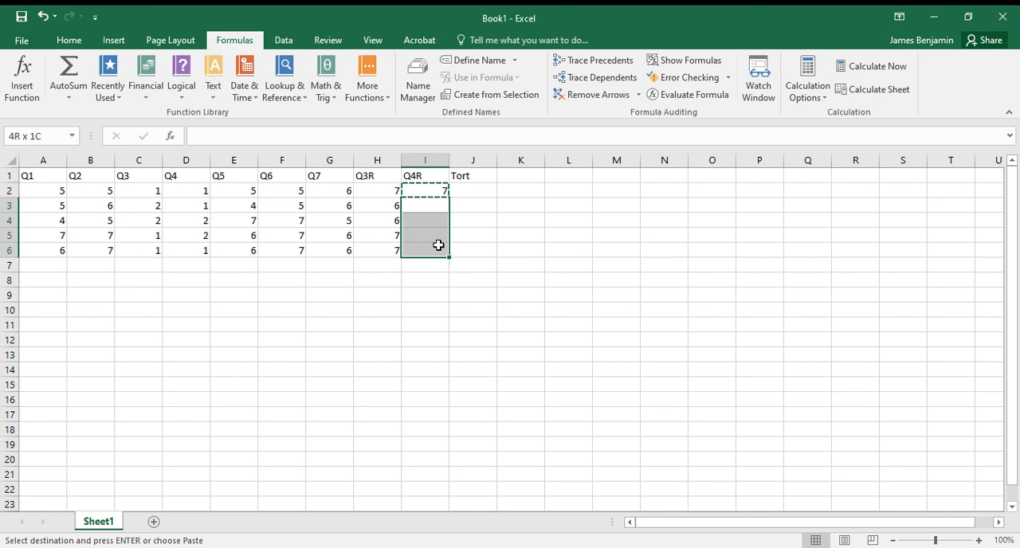
right_click(439, 245)
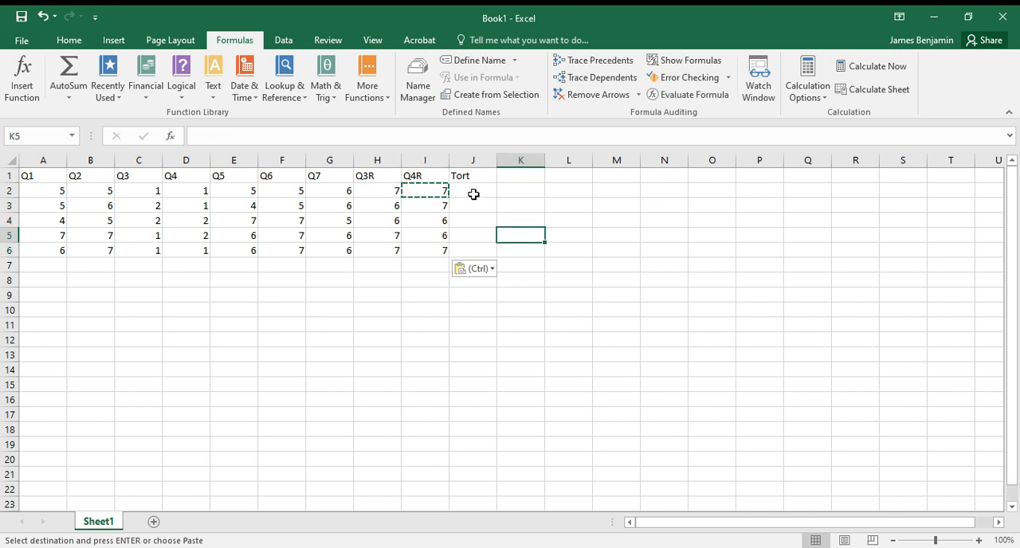
click(473, 190)
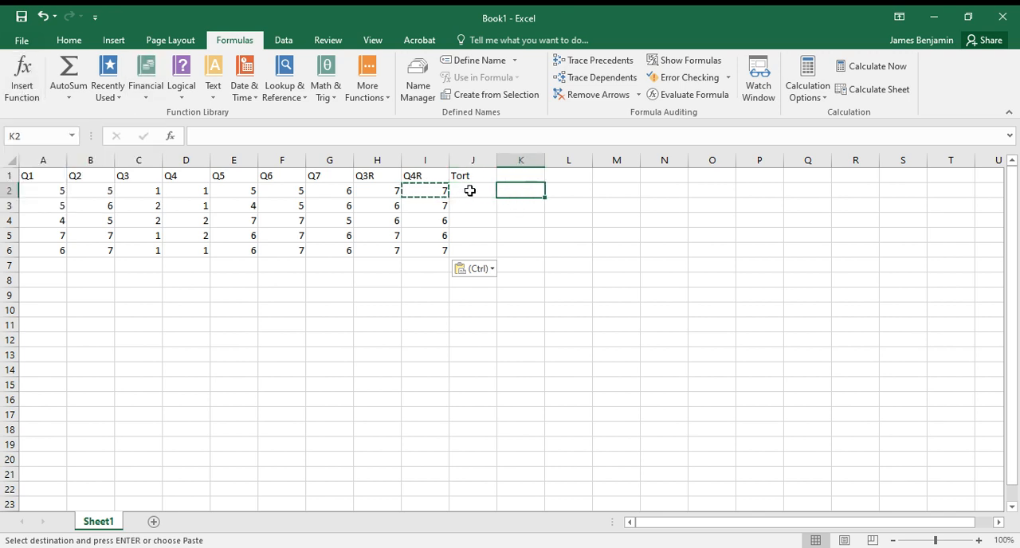
Step: Put =AVERAGE(A2,B2,H2,I2,E2,F2,G2) in J2, showing 5.714286, and copy it
click(472, 189)
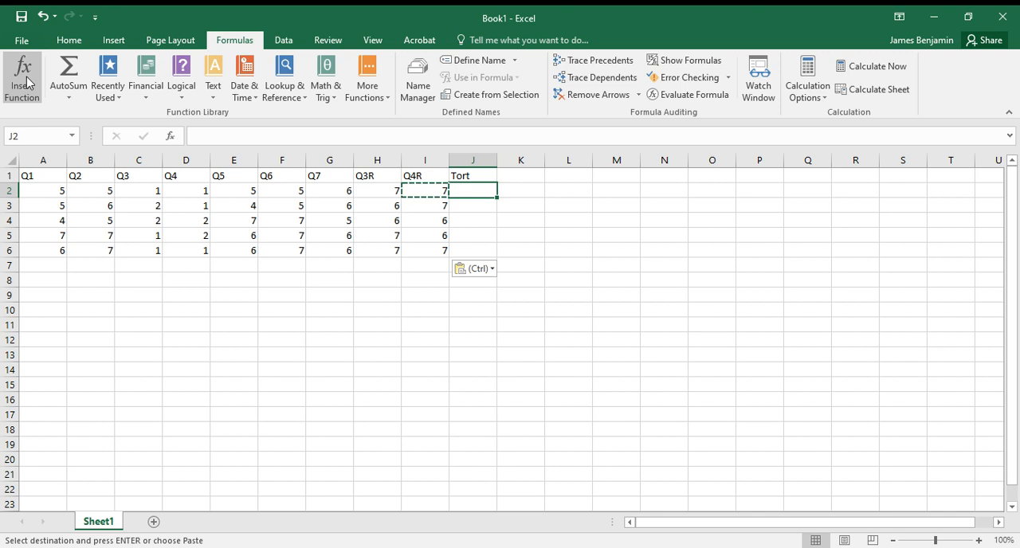
click(22, 65)
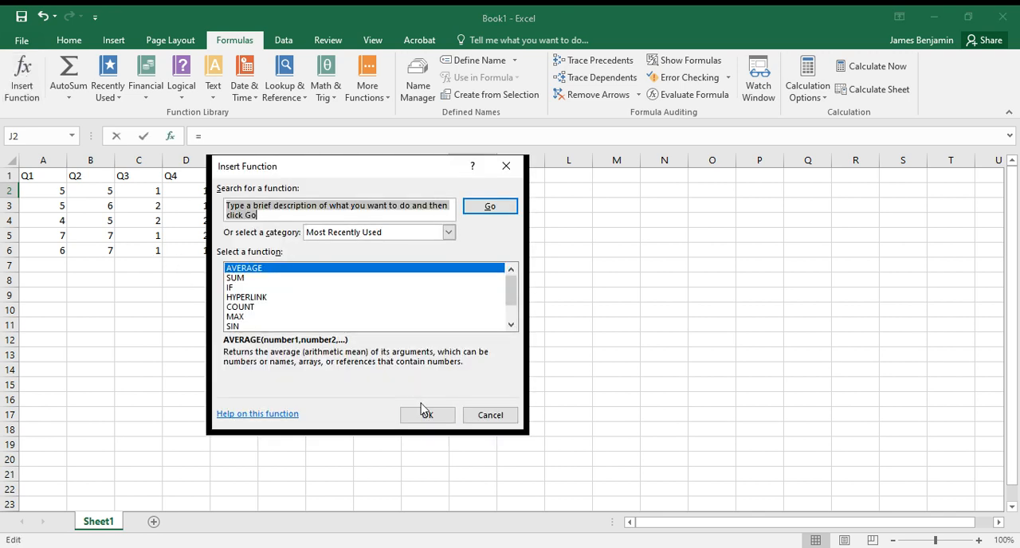
click(428, 415)
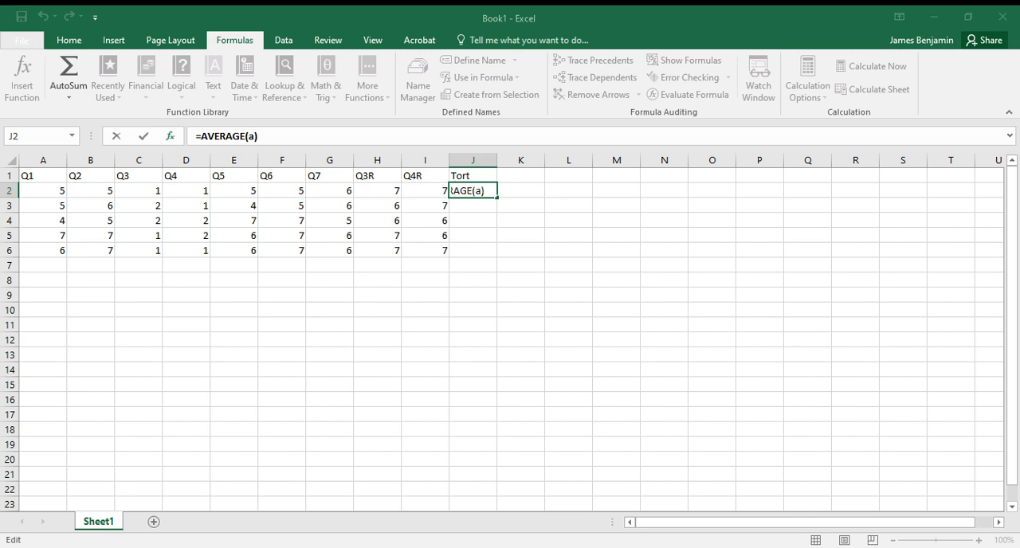
text(2)
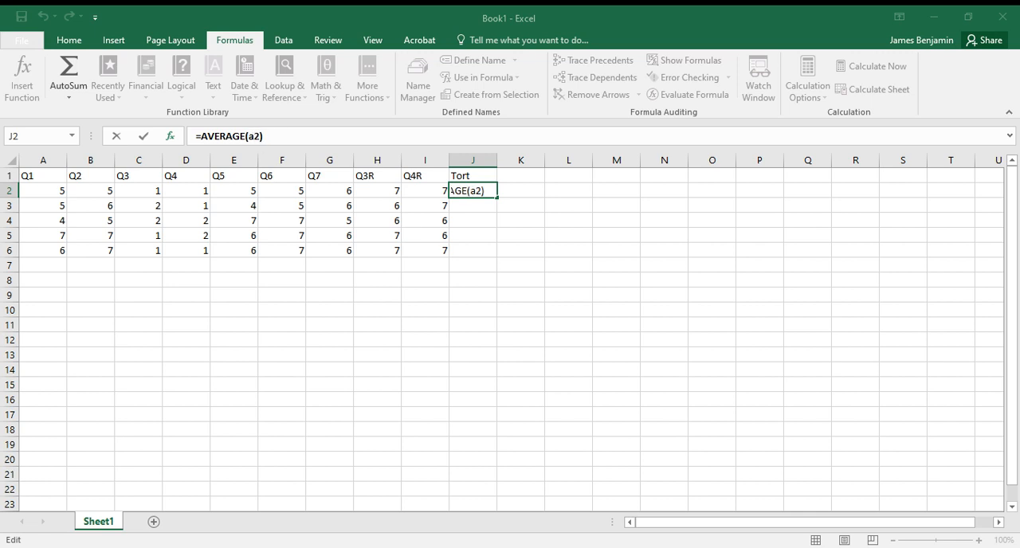
text(,b2)
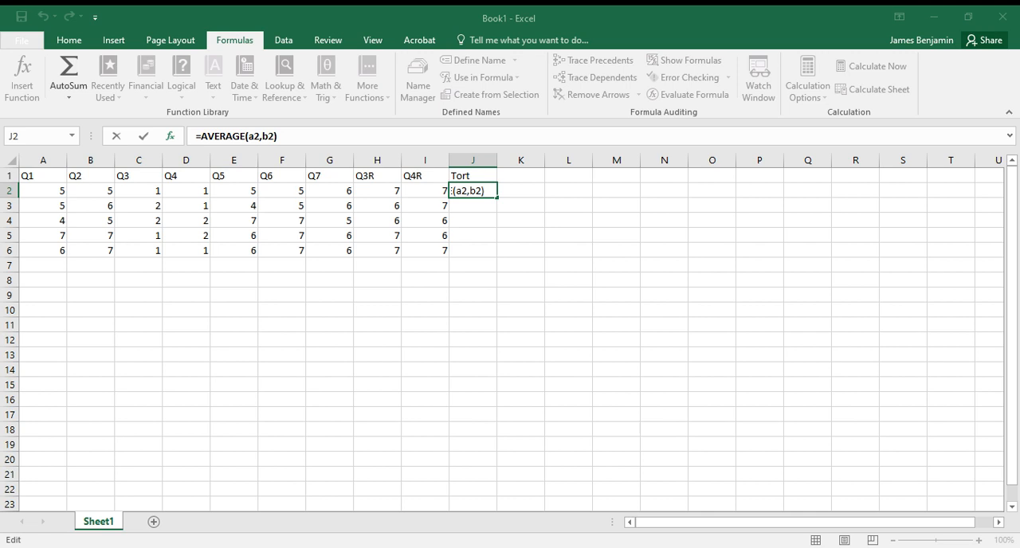
text(h2,i)
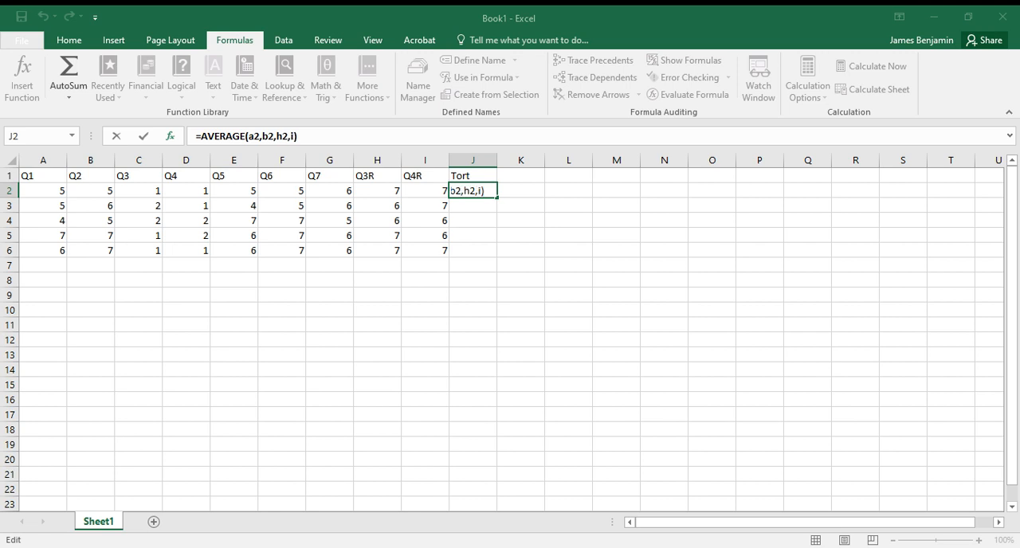
text(2,e2,f2)
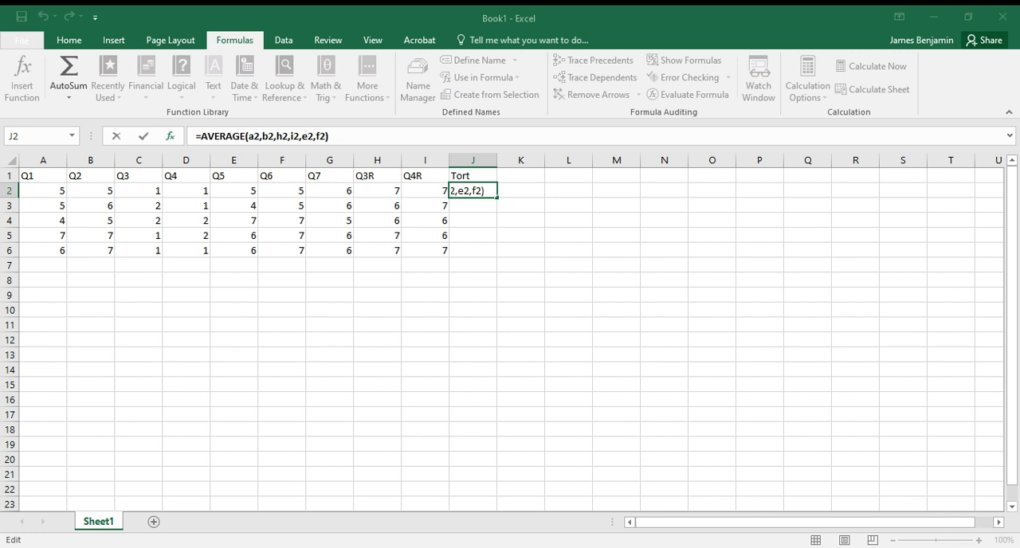
text(,g2)
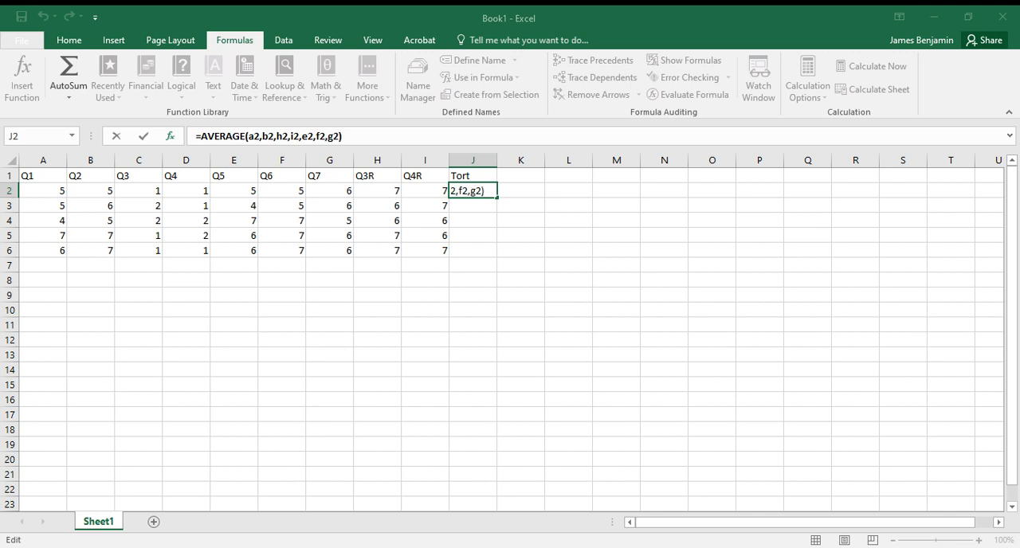
key(Enter)
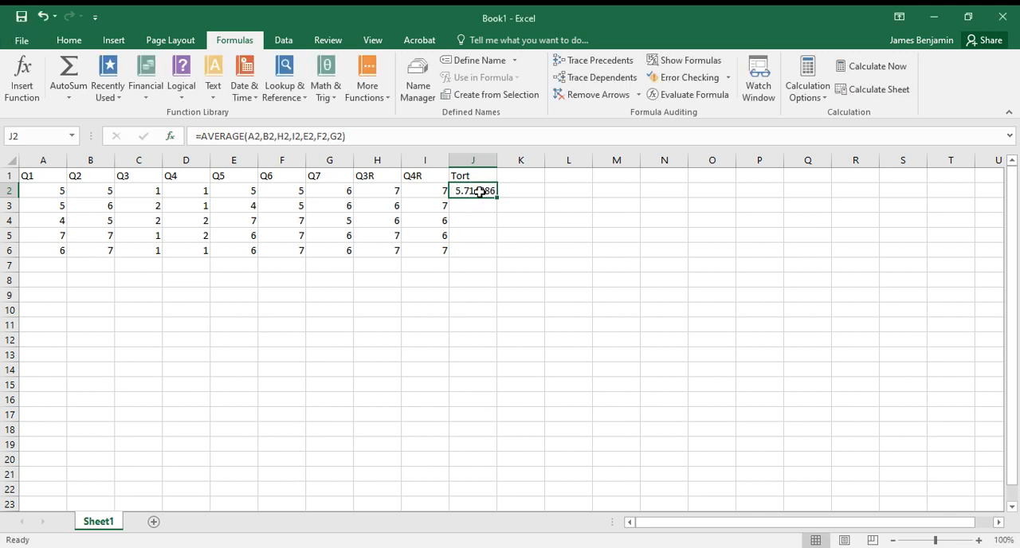
right_click(473, 190)
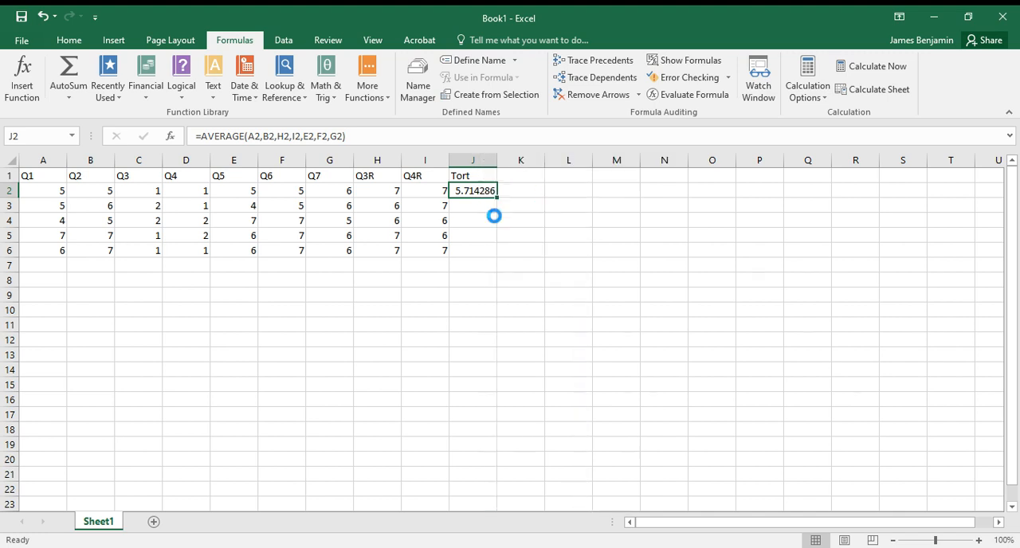
Step: Paste the Tort average formula into J3:J6, giving 5.571429 to 6.571429
click(473, 205)
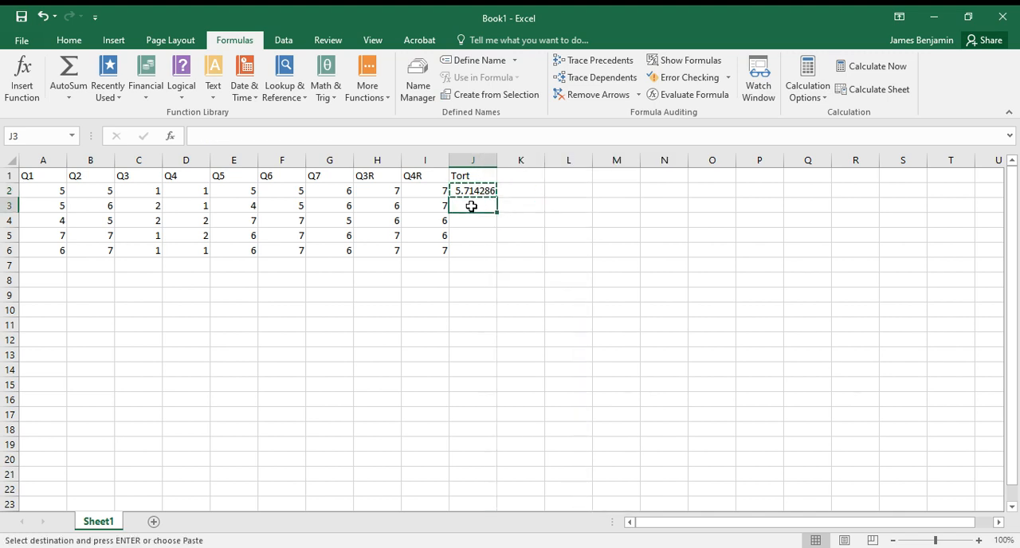
right_click(472, 206)
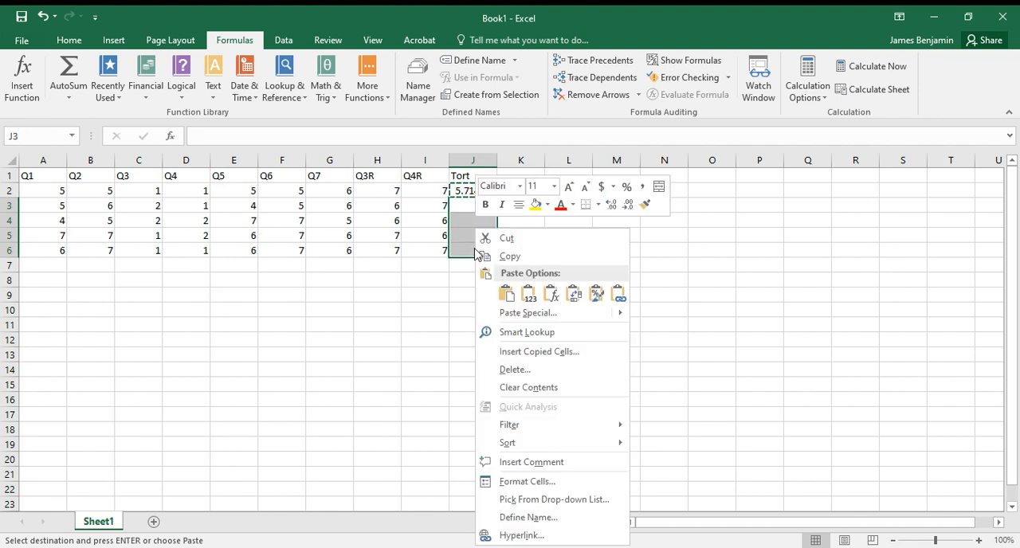
mouse_move(552, 293)
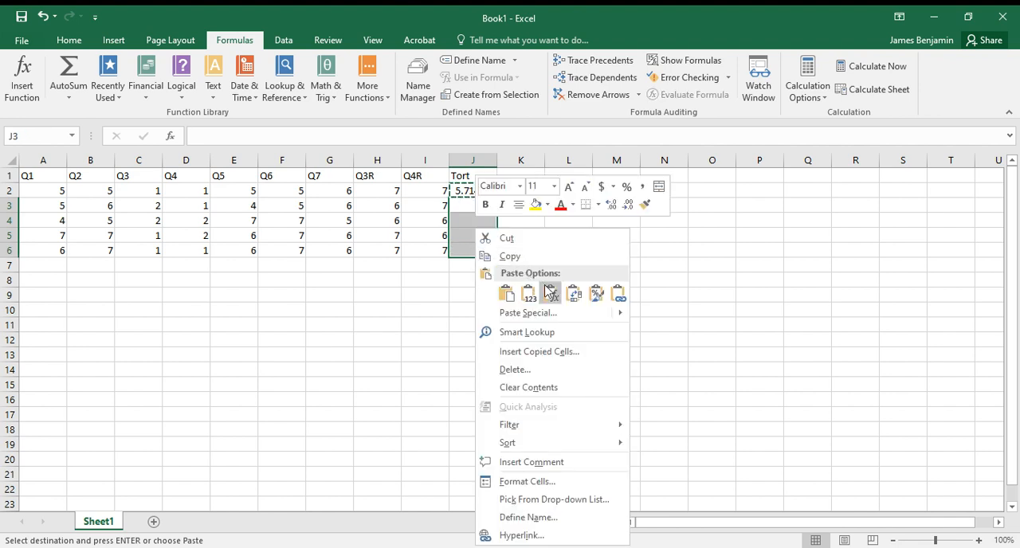
click(551, 294)
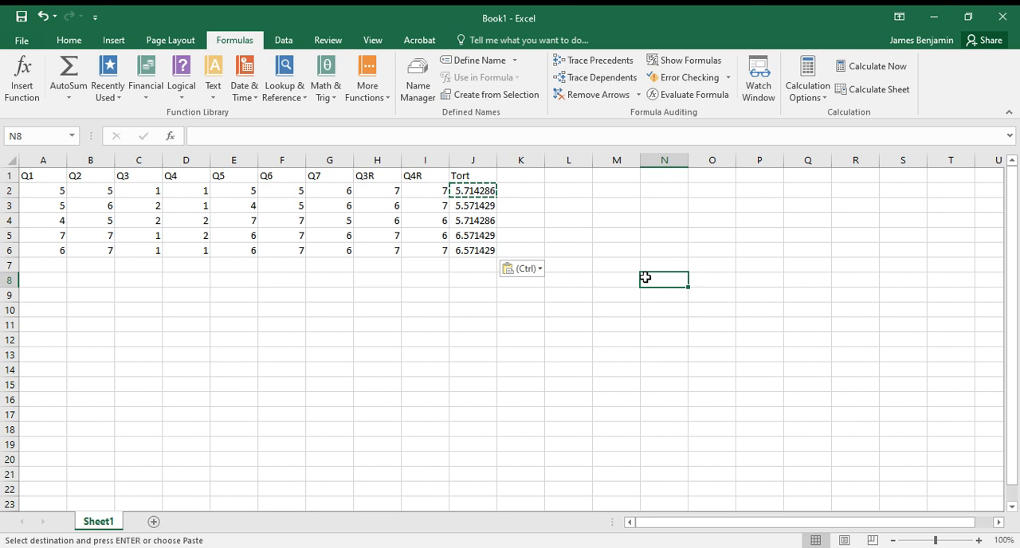
mouse_move(633, 491)
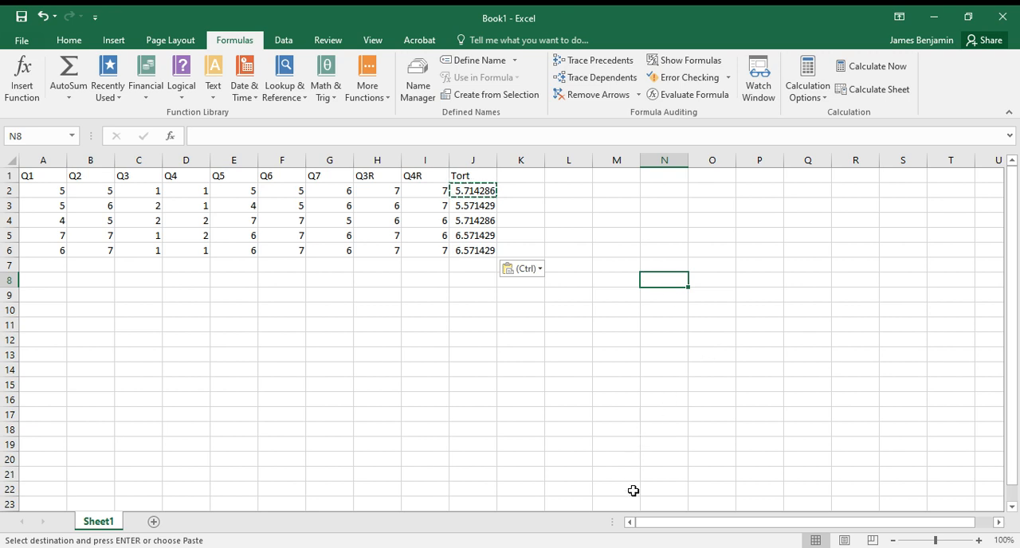